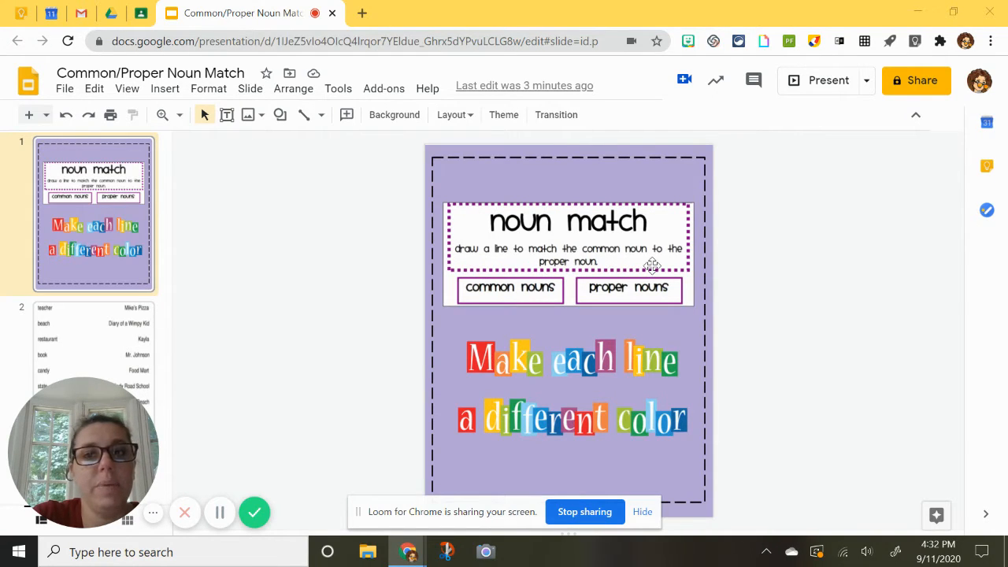
mouse_move(467, 328)
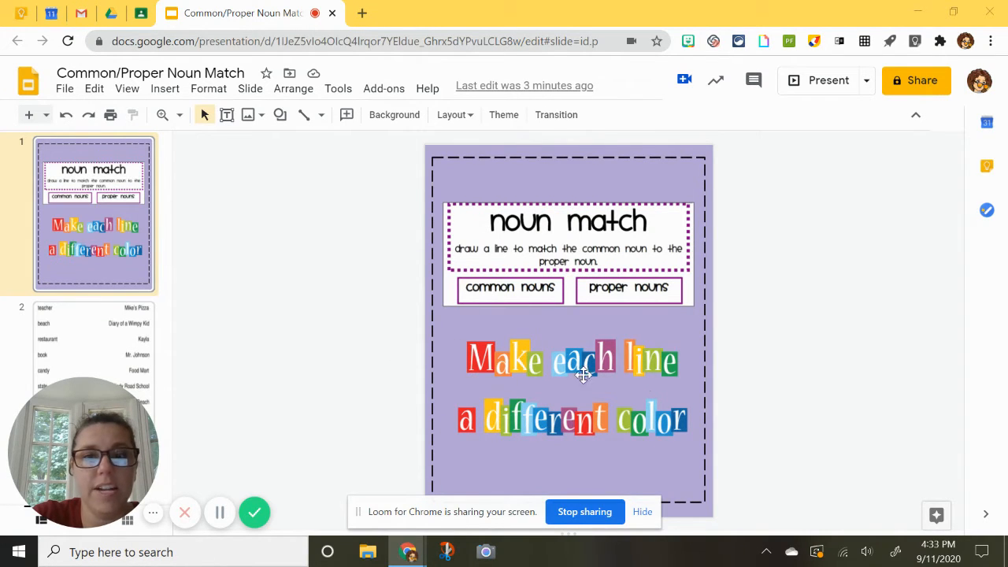
mouse_move(640, 463)
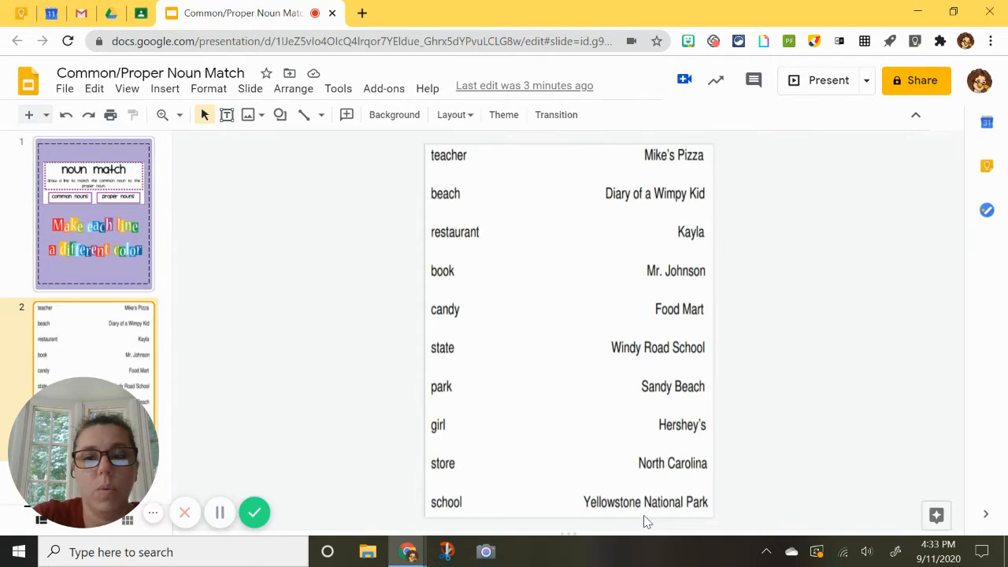
mouse_move(453, 201)
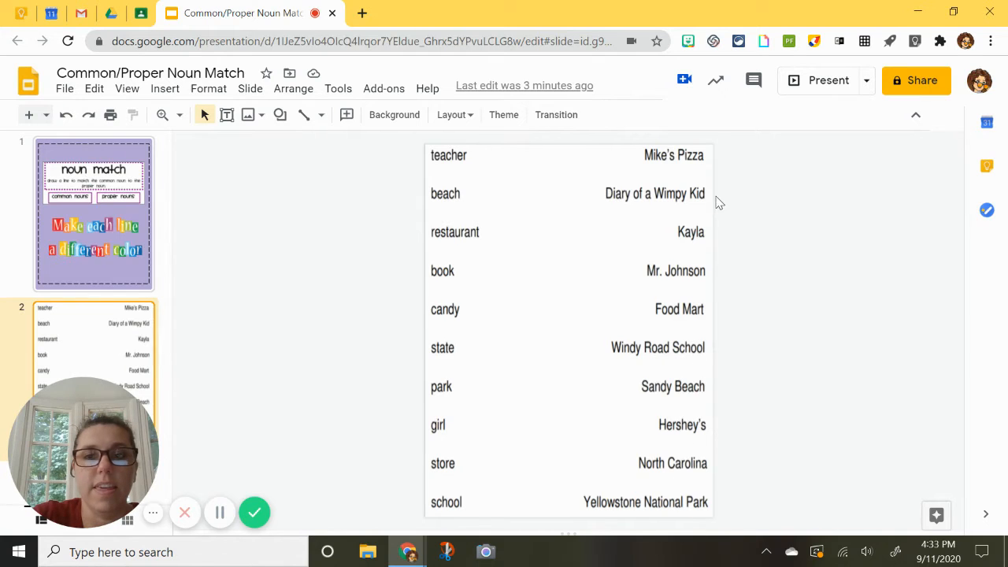
mouse_move(852, 393)
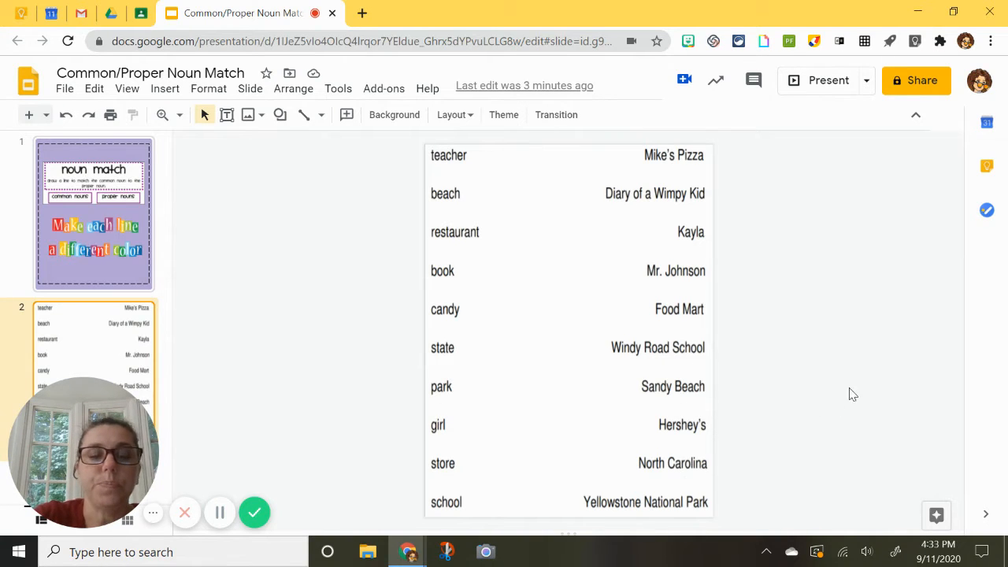
mouse_move(535, 471)
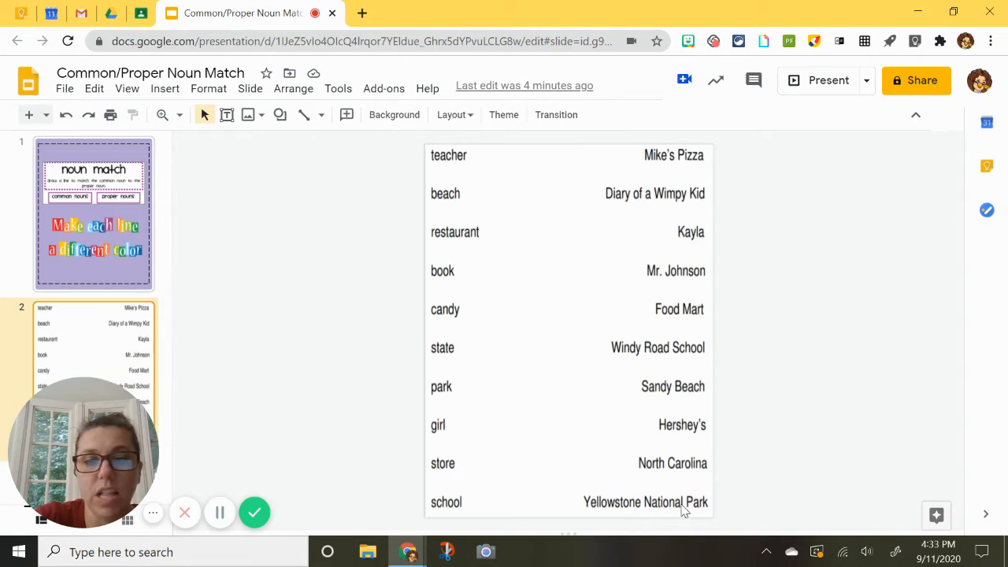
mouse_move(705, 505)
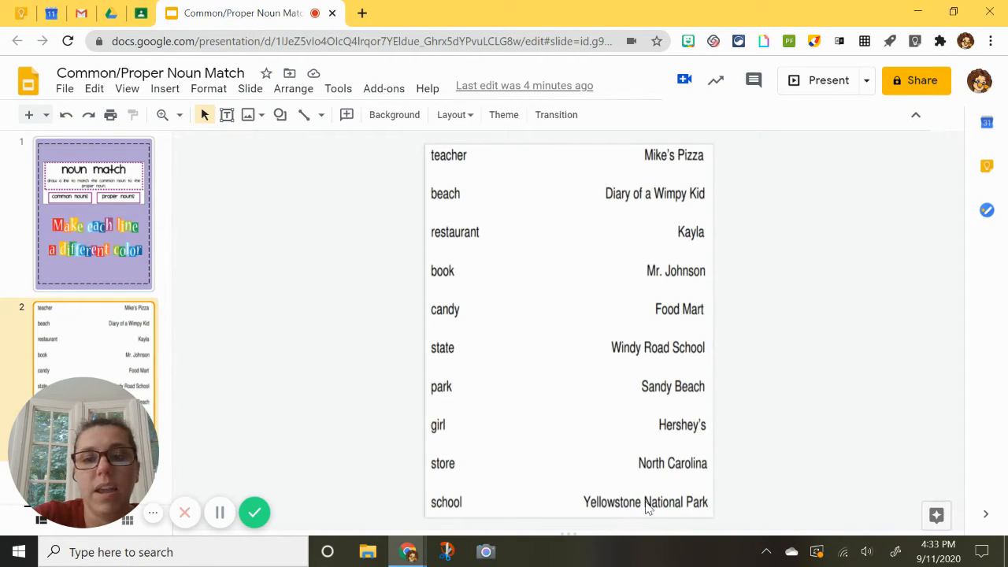
mouse_move(681, 514)
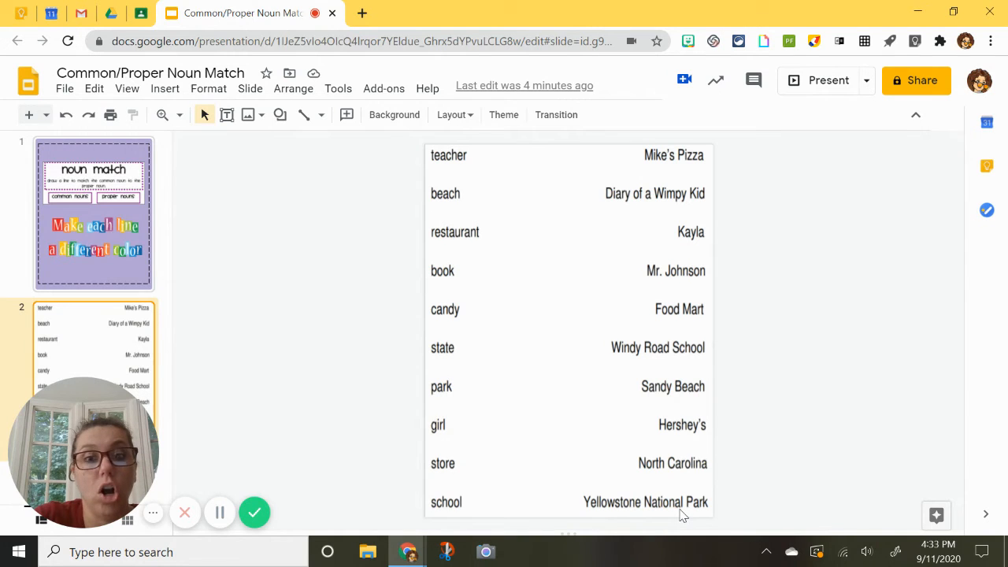
mouse_move(420, 356)
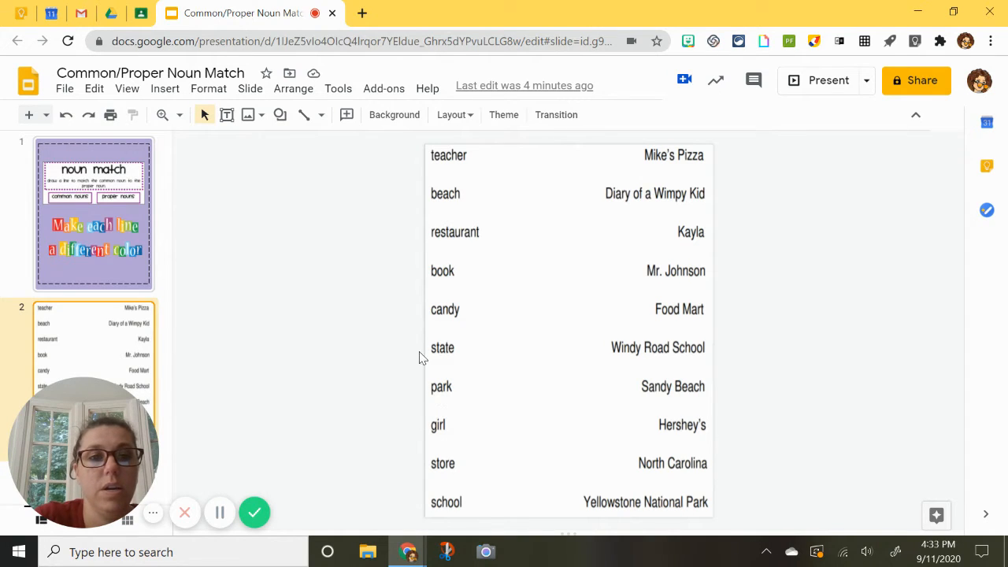
mouse_move(247, 114)
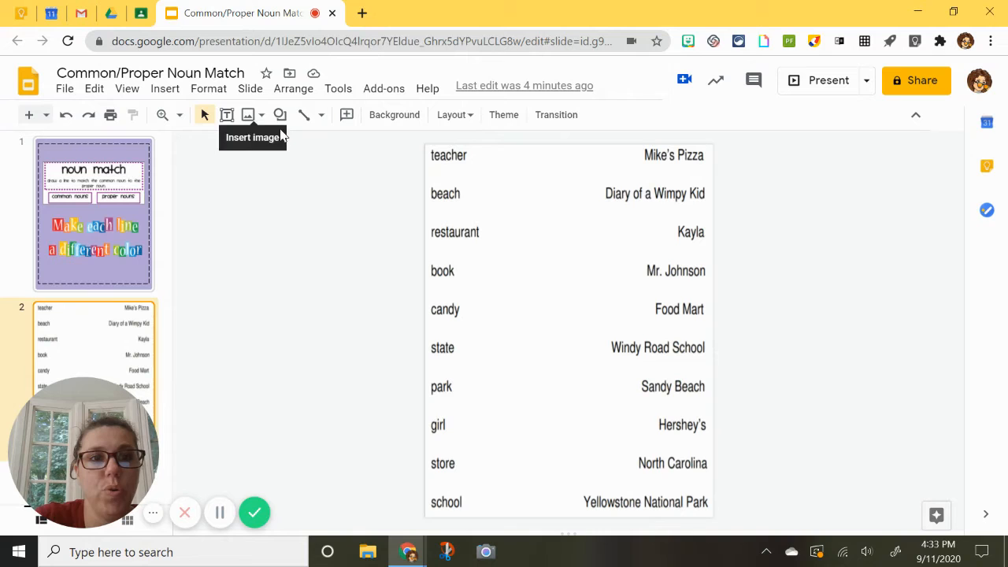
mouse_move(306, 115)
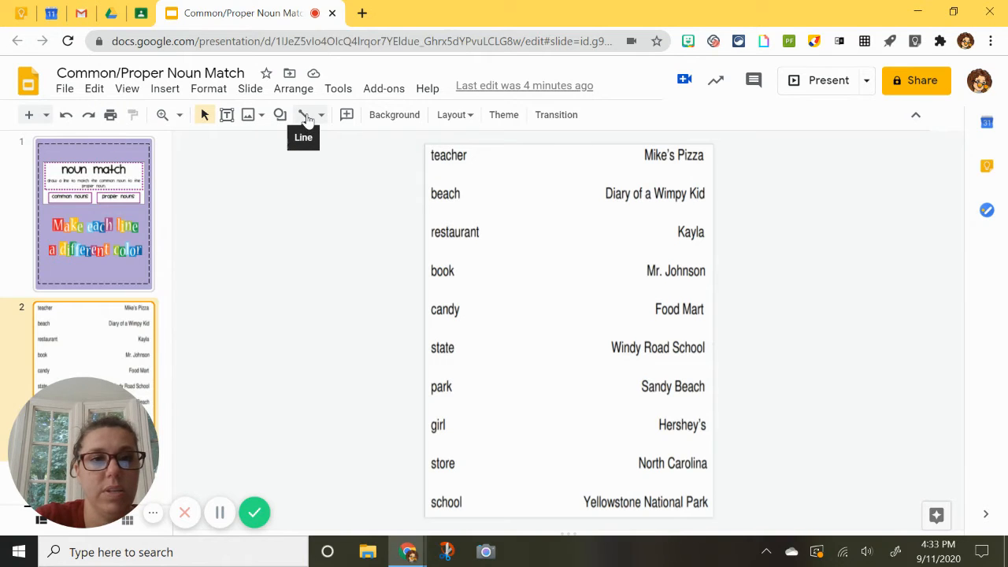
left_click(304, 114)
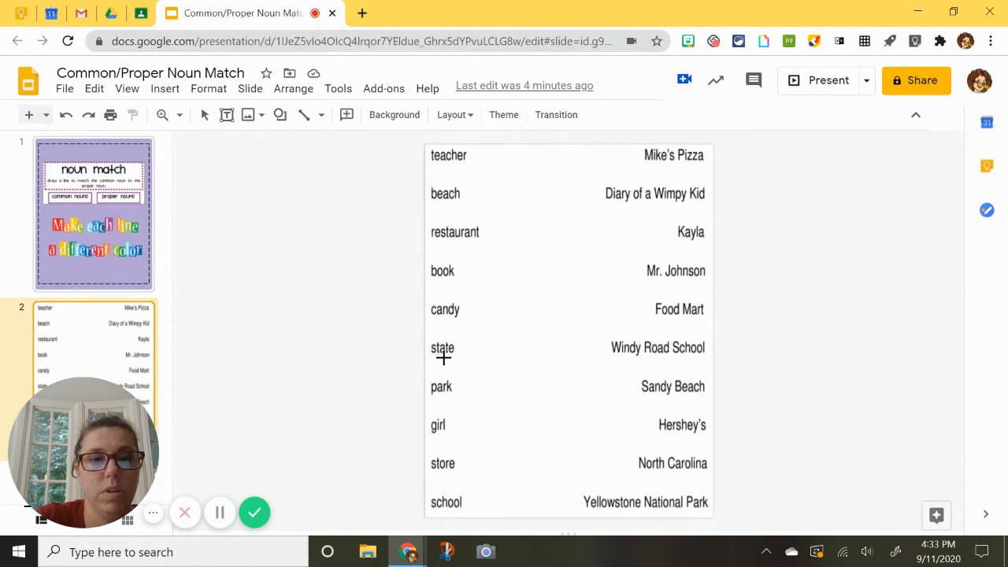
mouse_move(487, 375)
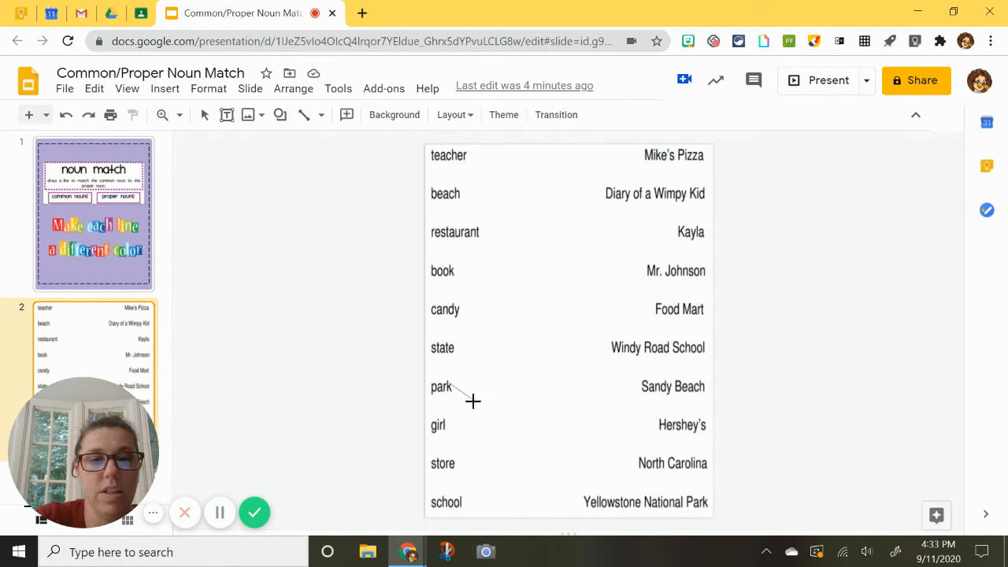
left_click_drag(452, 391, 585, 497)
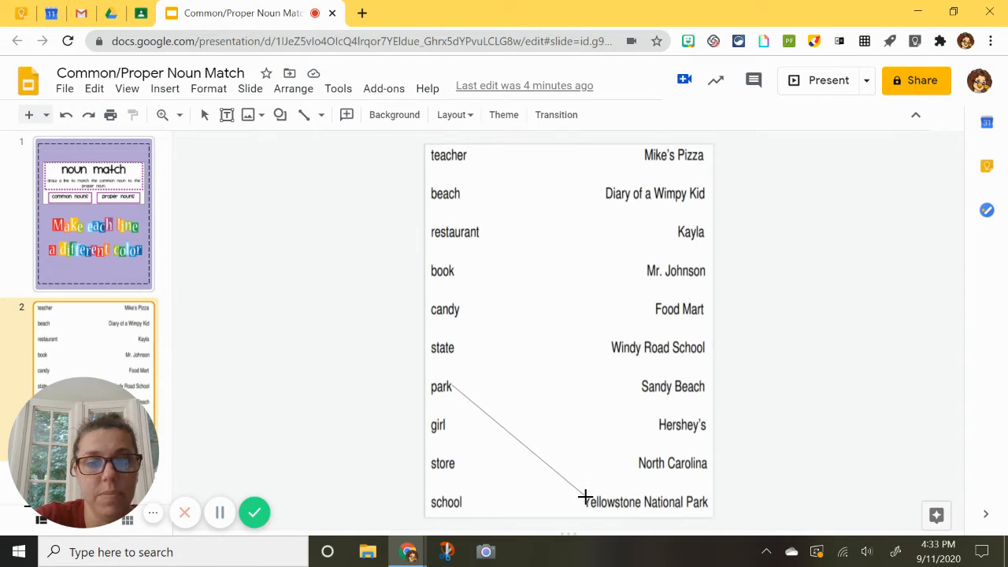
left_click_drag(453, 386, 586, 499)
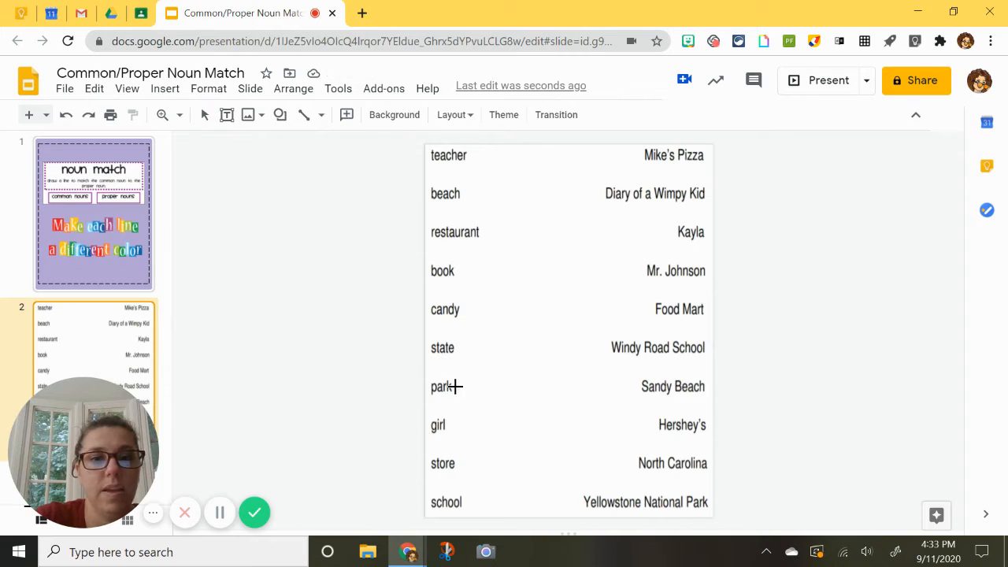
Step: Draw a line from the word park down to Yellowstone National Park
left_click_drag(455, 386, 529, 463)
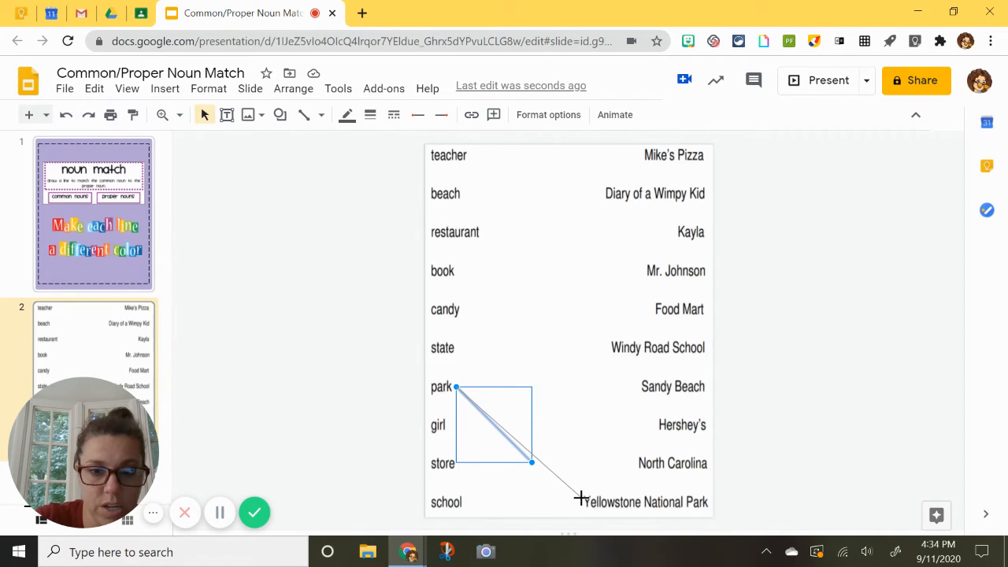
left_click_drag(532, 451, 578, 500)
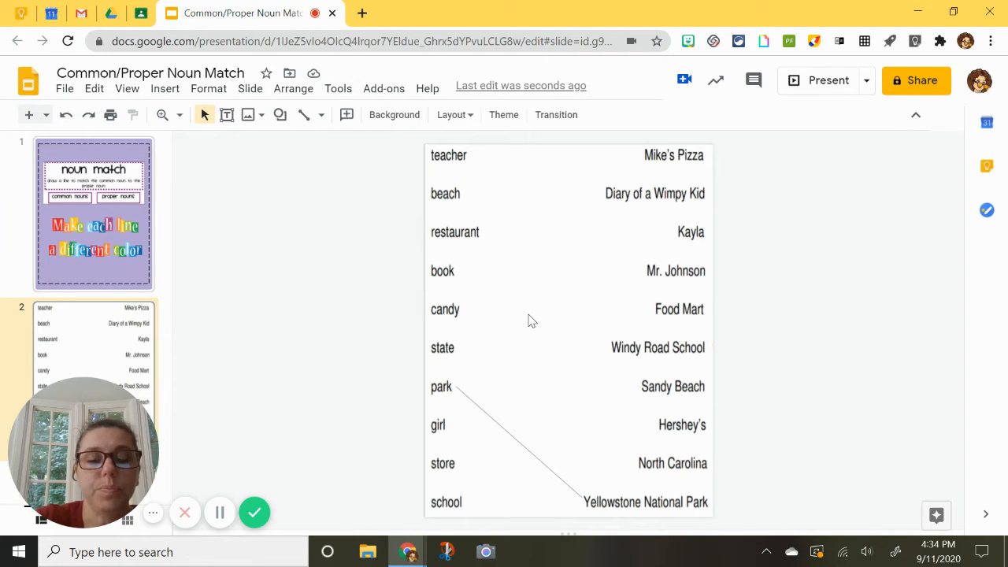
Step: Make the park-to-Yellowstone line red with a heavier line weight
left_click(580, 499)
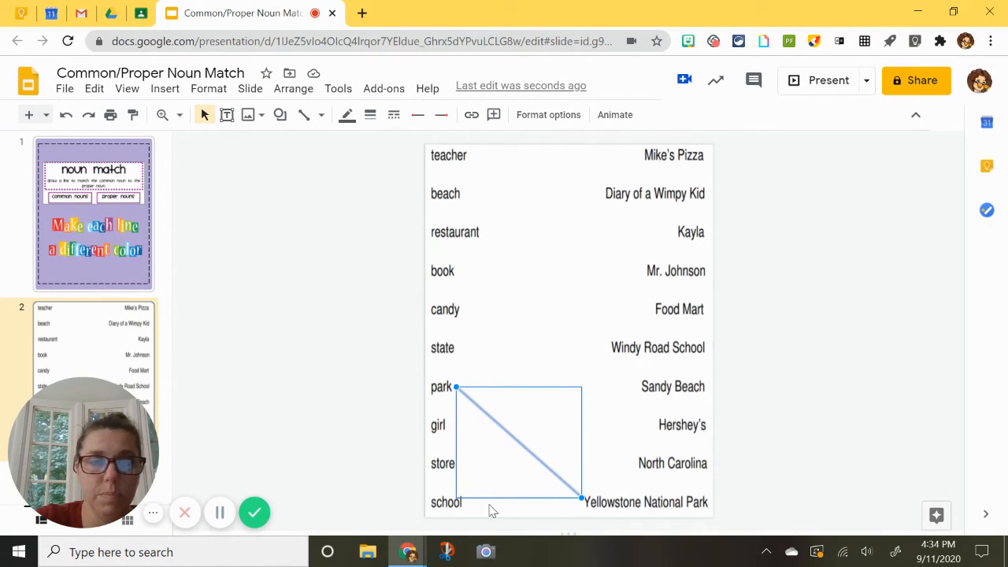
mouse_move(354, 175)
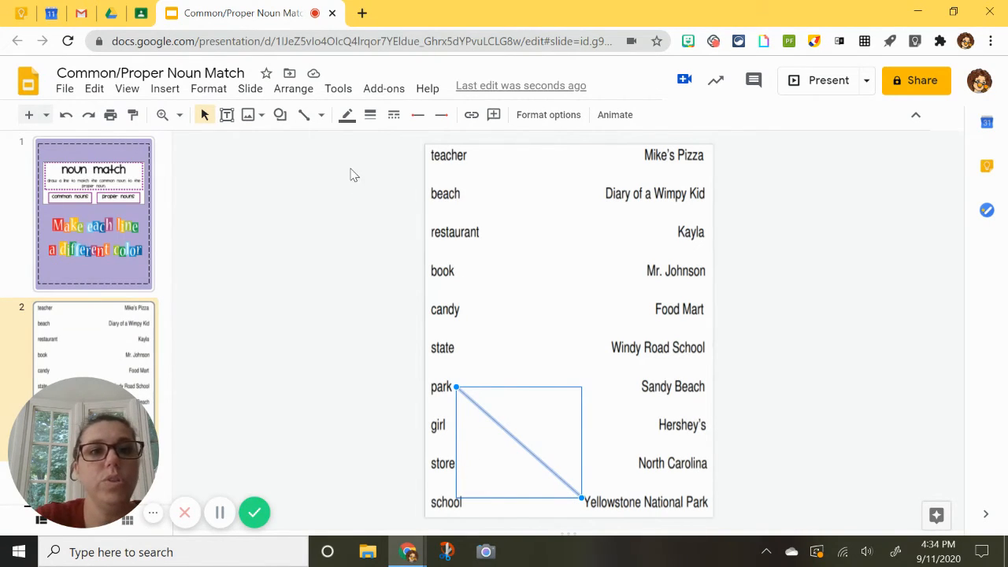
mouse_move(346, 114)
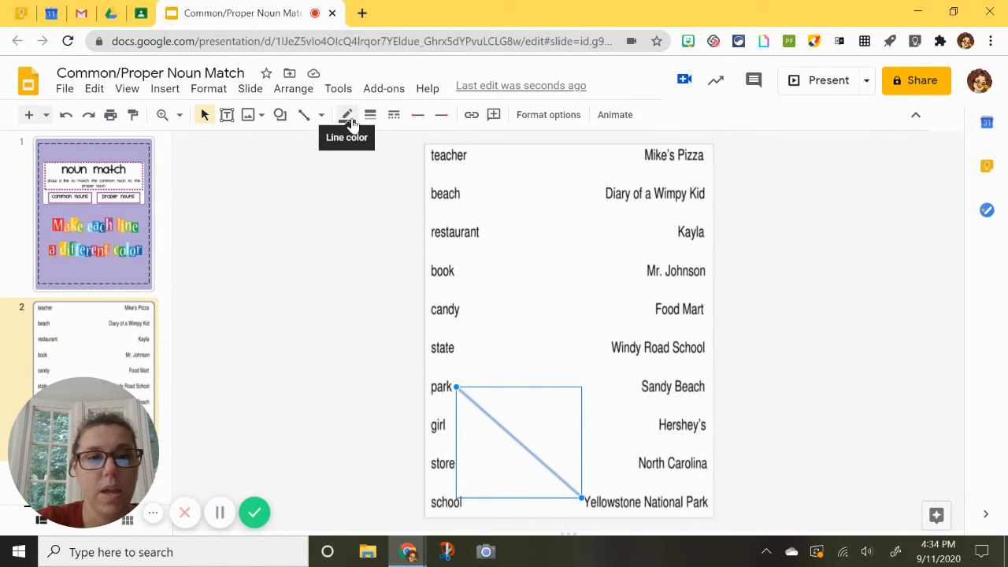
left_click(347, 114)
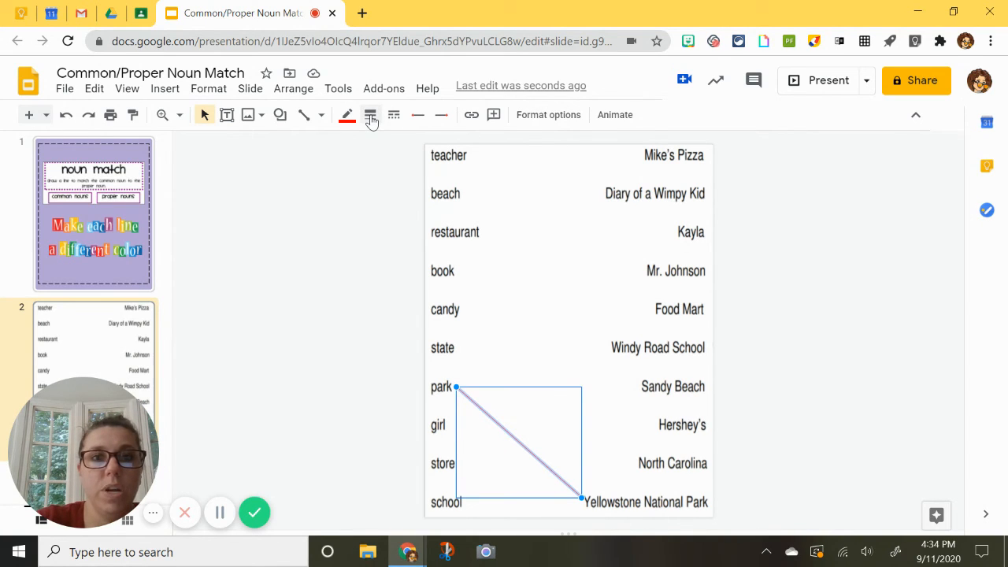
left_click(370, 114)
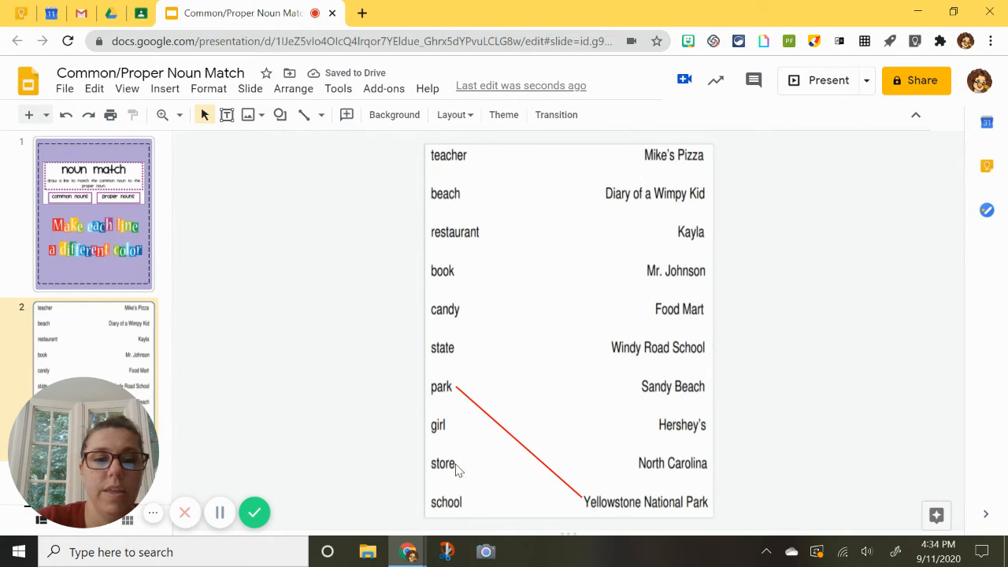
mouse_move(410, 471)
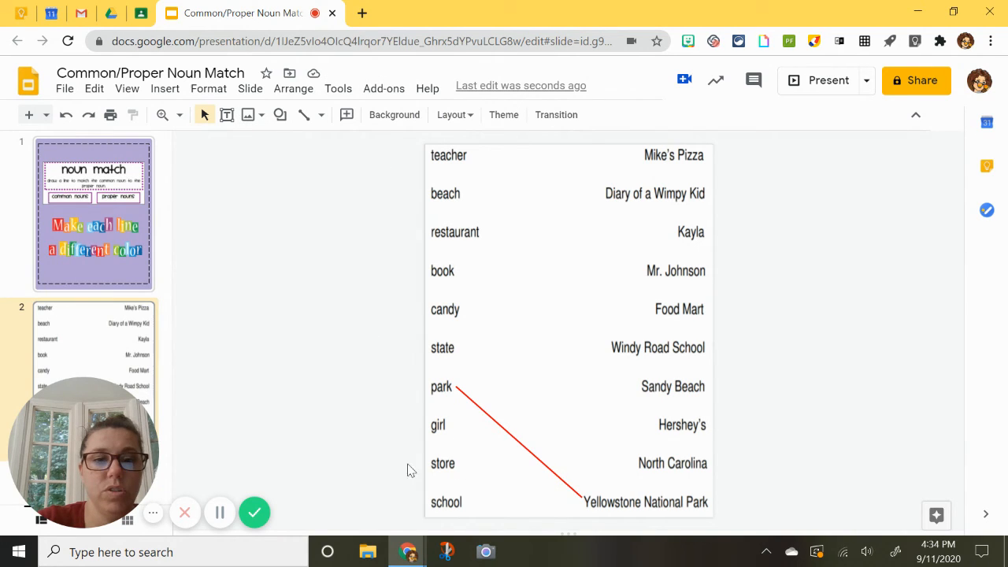
mouse_move(480, 224)
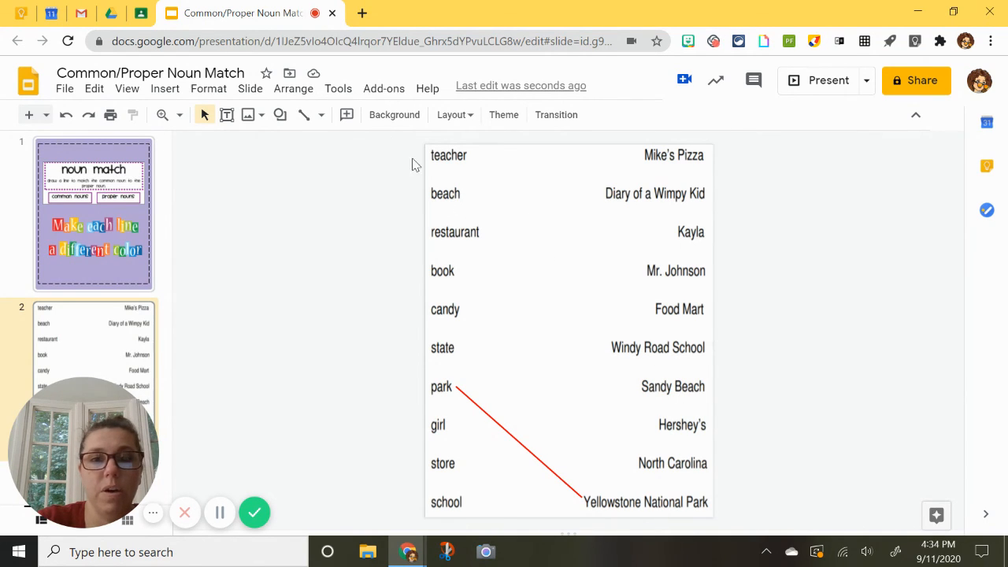
mouse_move(307, 118)
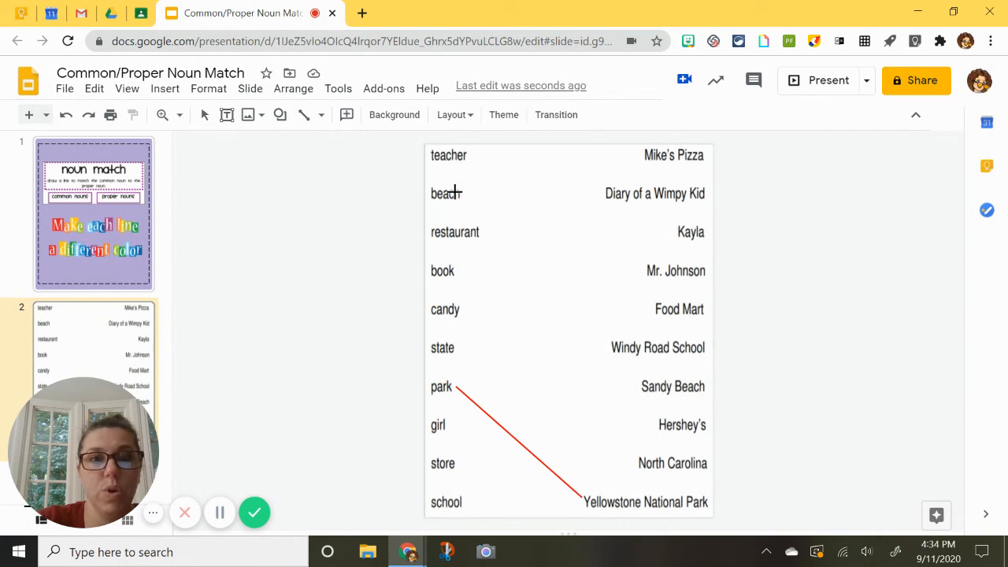
mouse_move(485, 210)
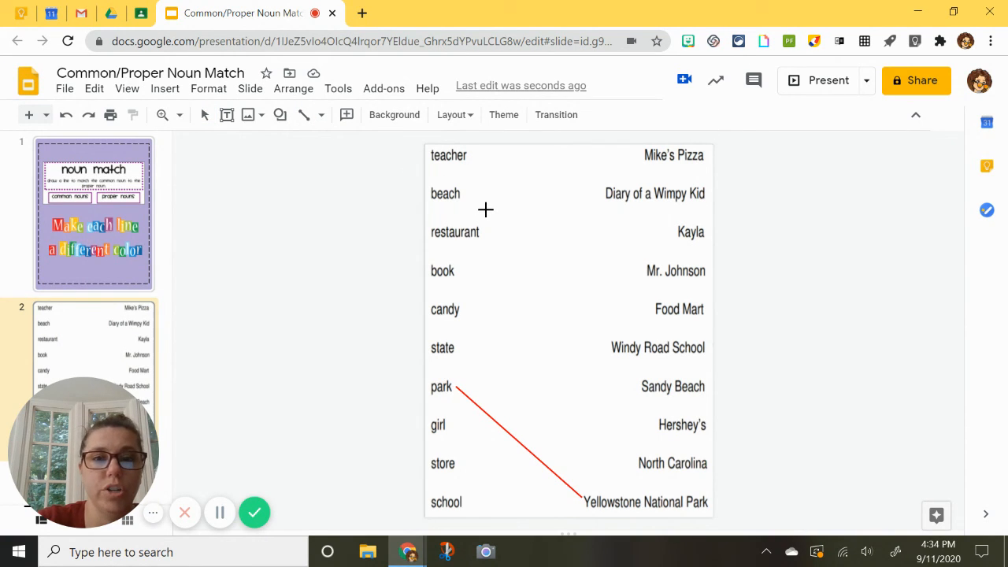
mouse_move(547, 294)
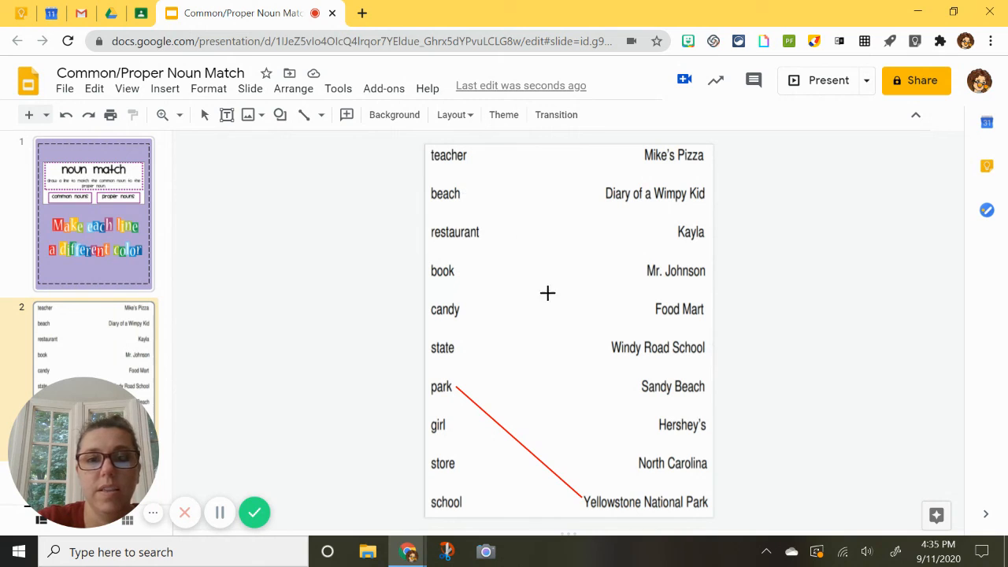